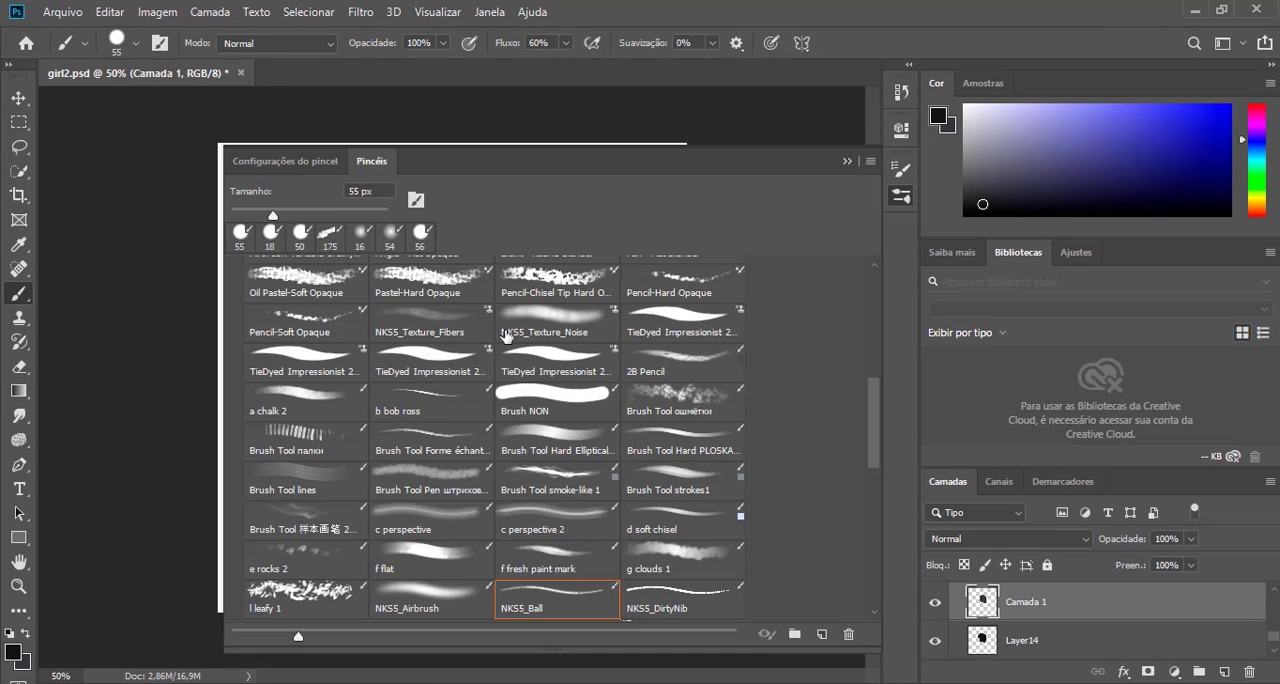
- Choose a small brush preset for painting the girl's line drawing
left_click(285, 161)
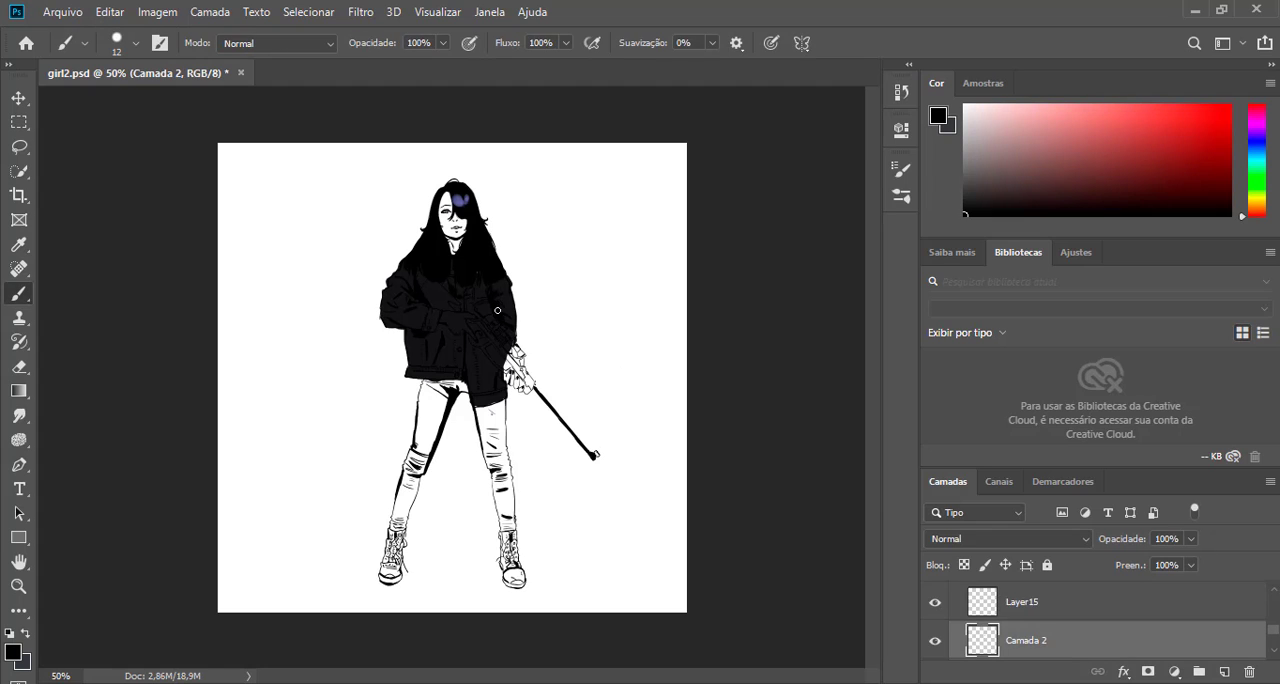
mouse_move(460, 301)
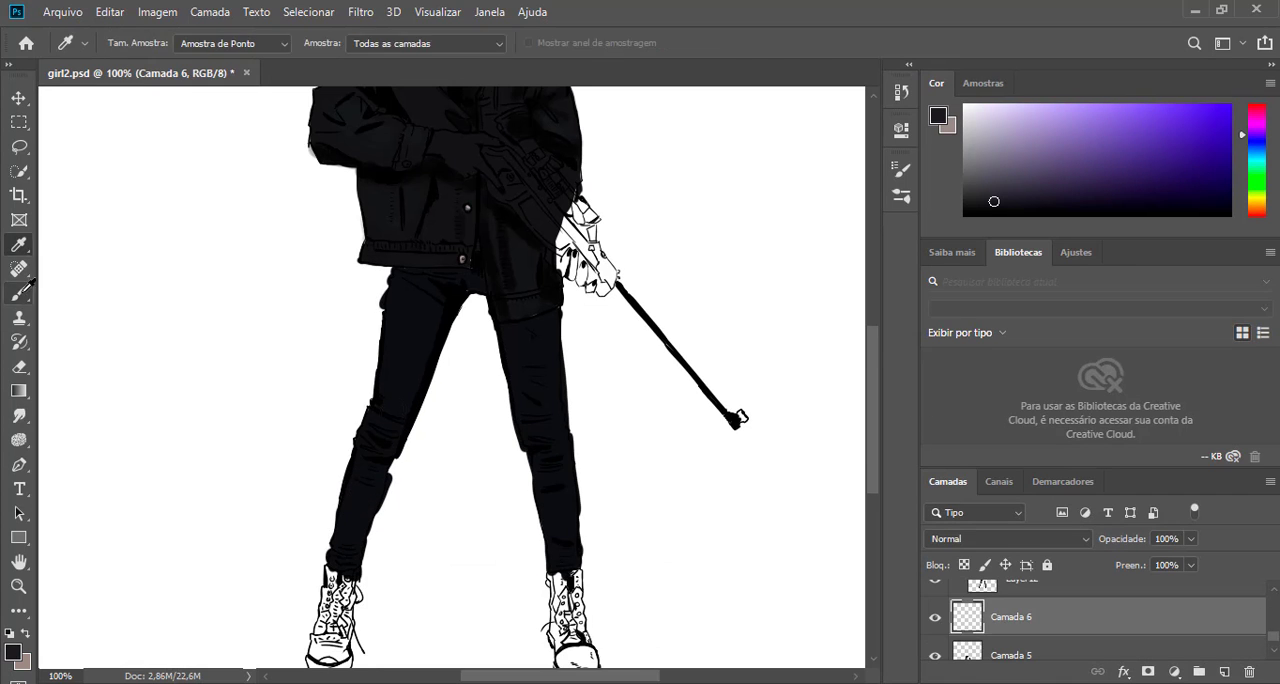
- Pick a painting tool from the toolbar to colour the hands and jacket
left_click(18, 293)
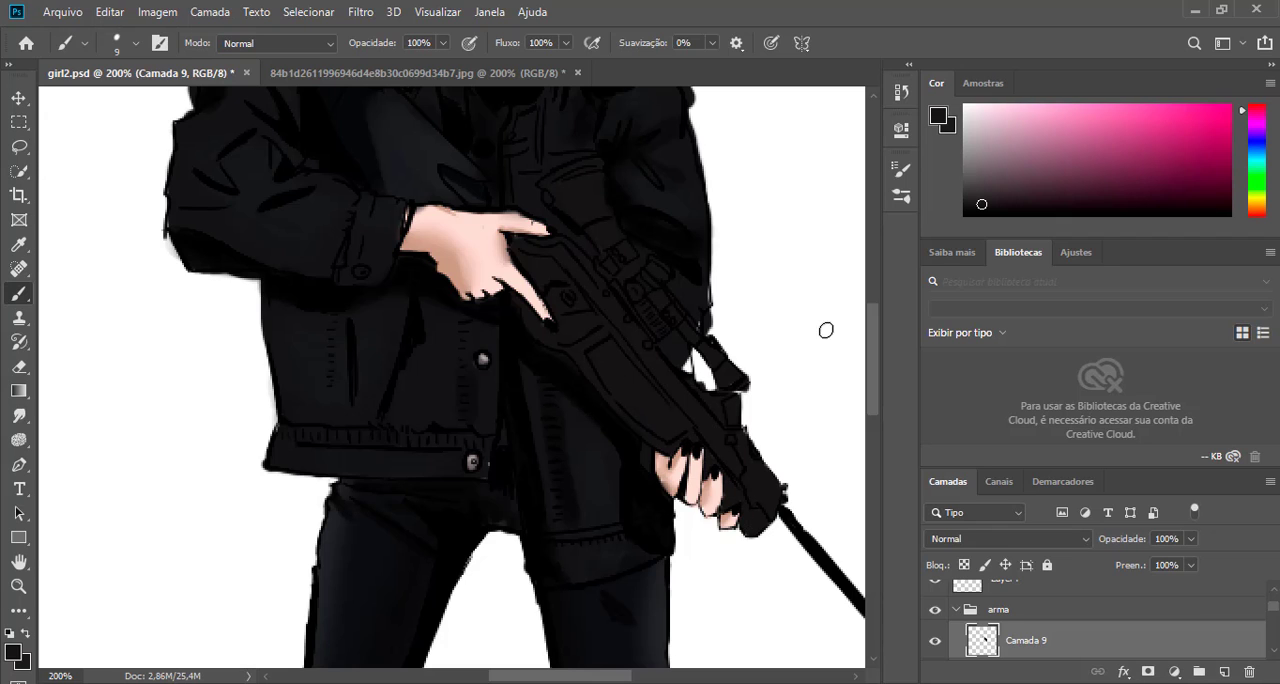
- Move around the canvas, adjust a panel setting, and select the Clone Stamp tool
scroll("down", 3)
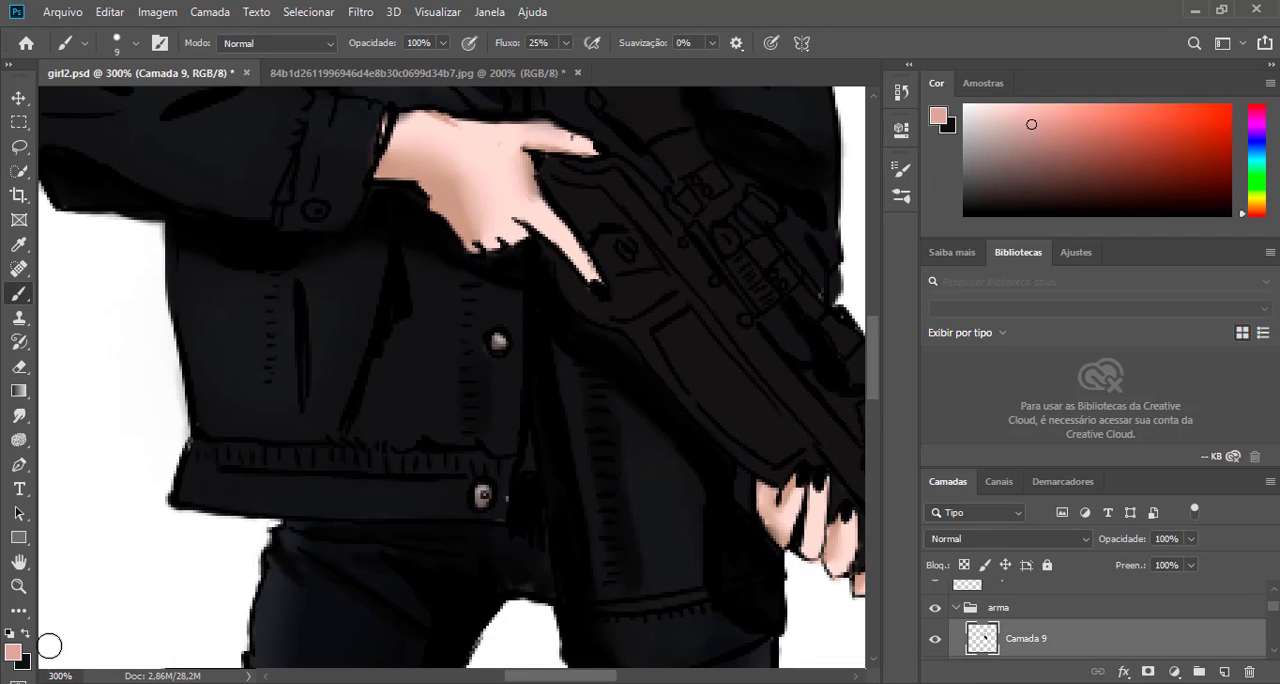
left_click(1257, 140)
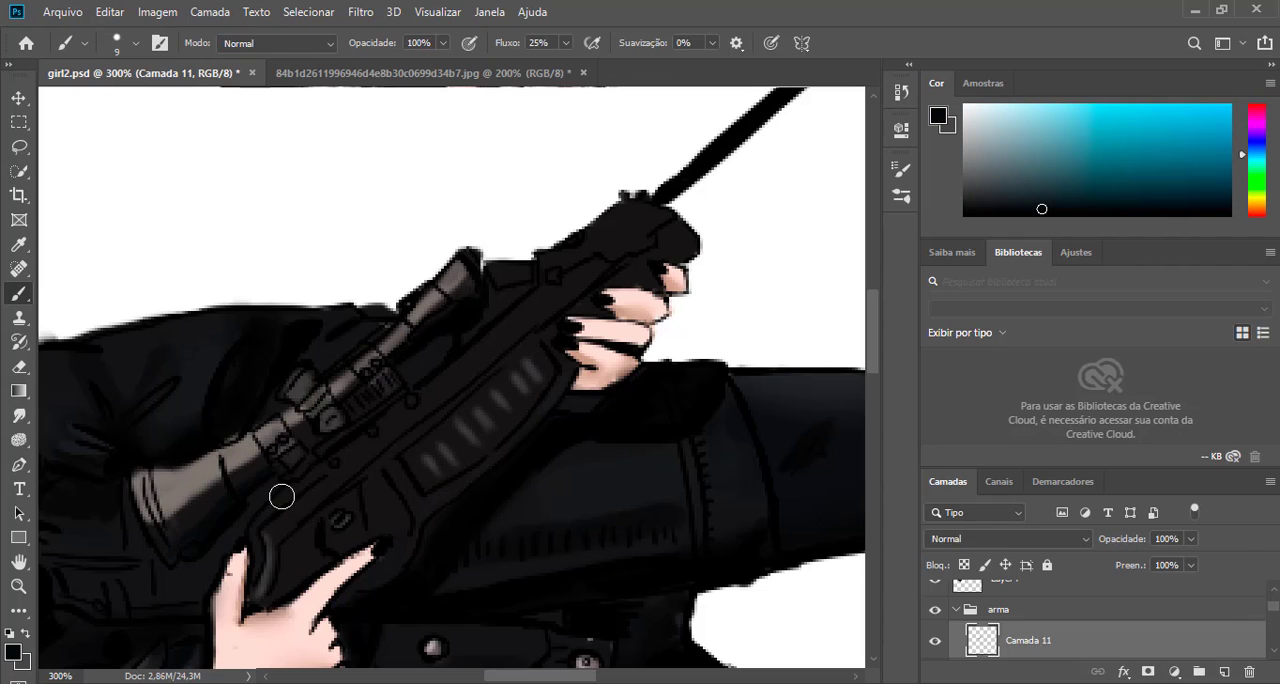
left_click(19, 317)
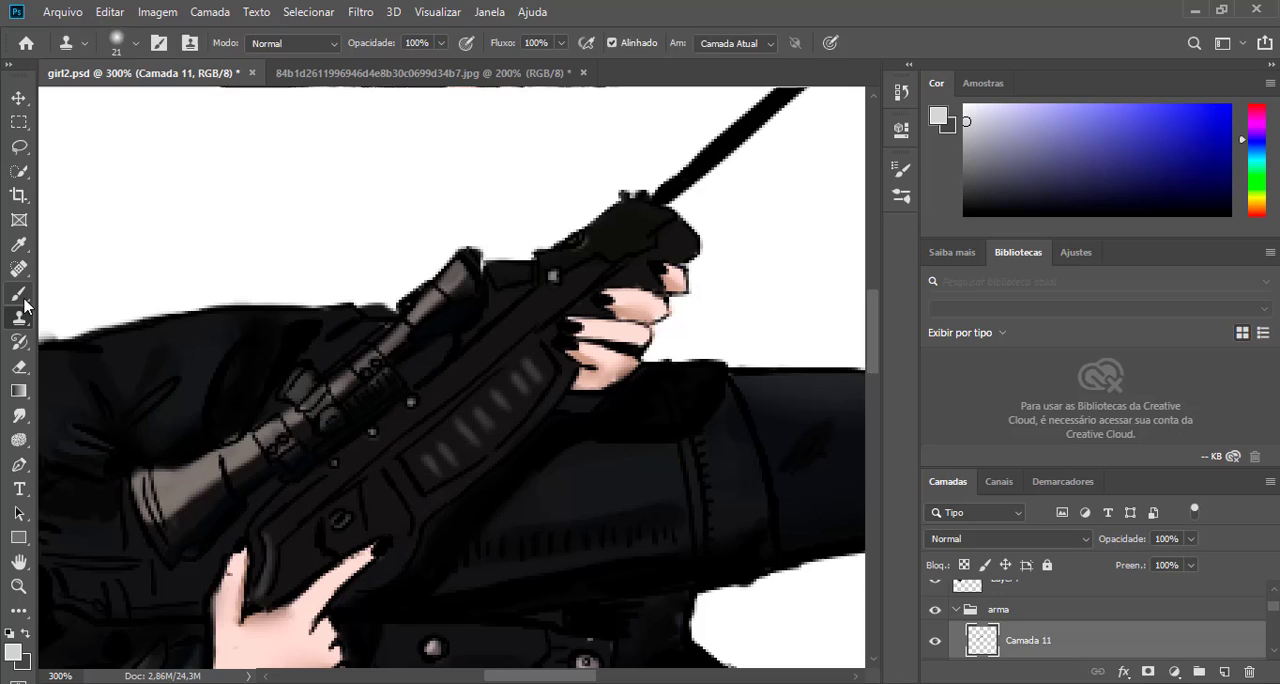